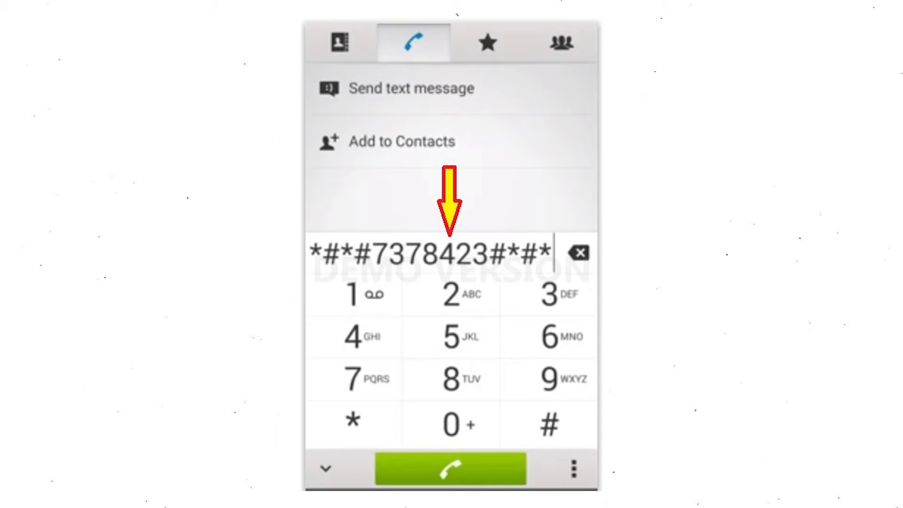
Submit the service code *#*#7378423#*#* from the dial pad
click(451, 469)
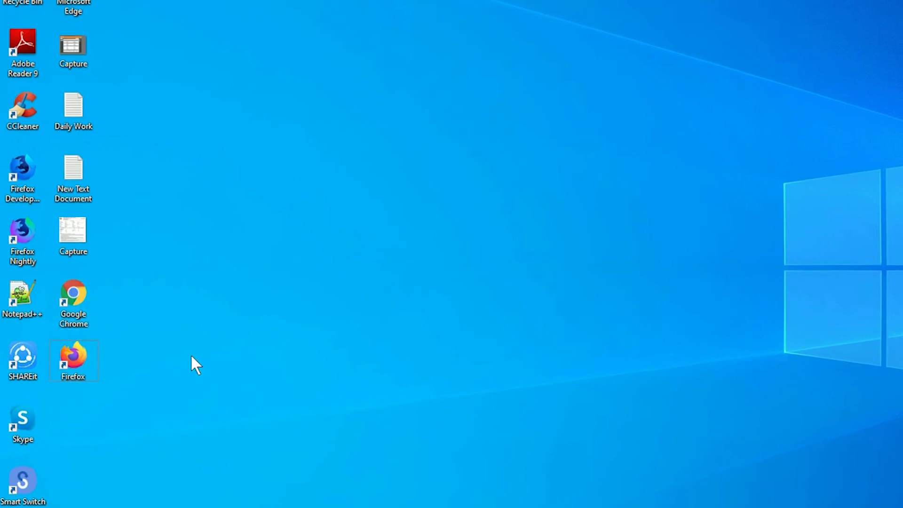
Search 'google find my device' in Chrome and go to the 'Find My Device - Google' result
right_click(72, 360)
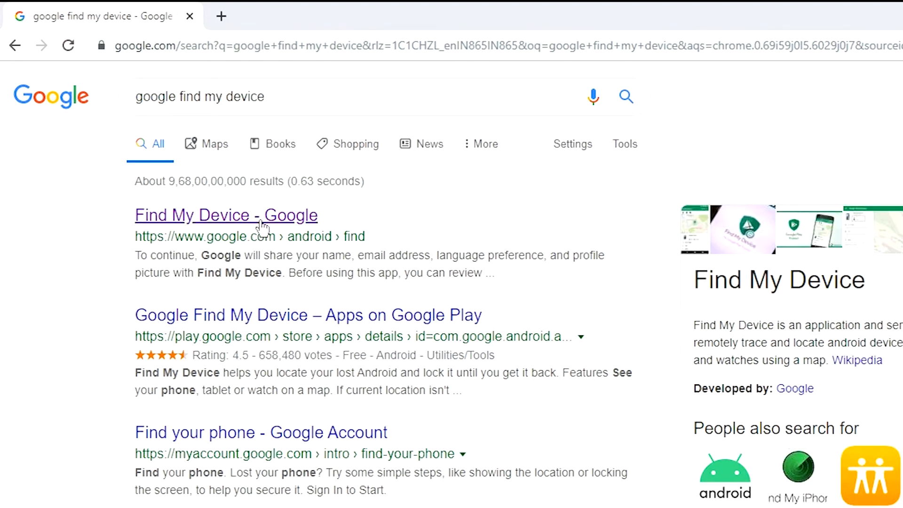
click(226, 215)
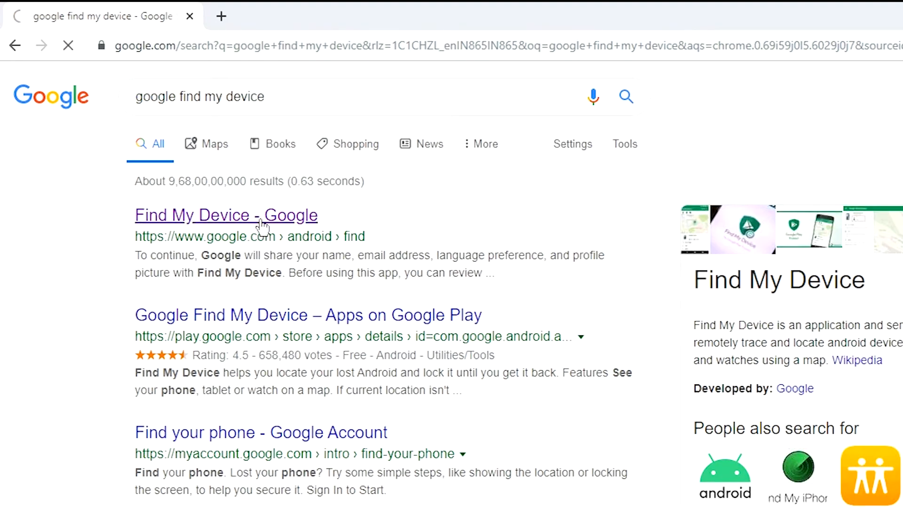
click(226, 215)
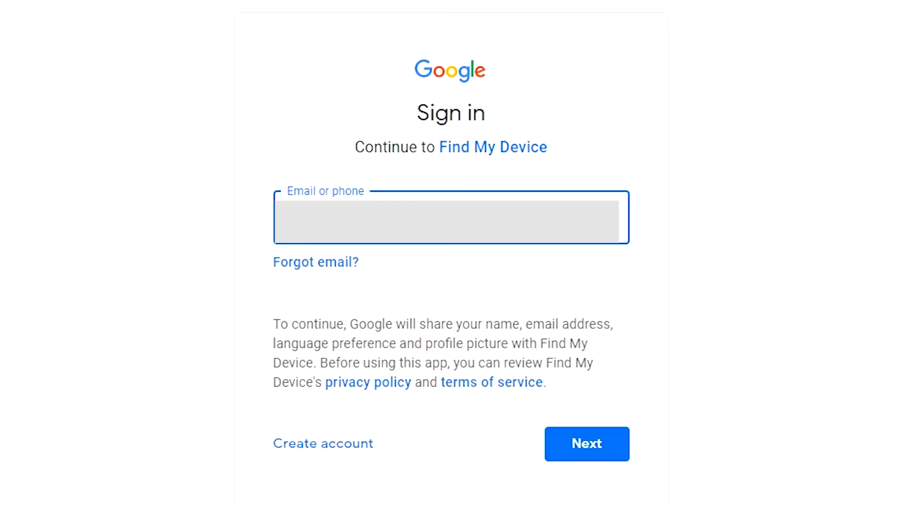
Sign in with the account email and password to reach the phone's map overview
click(585, 443)
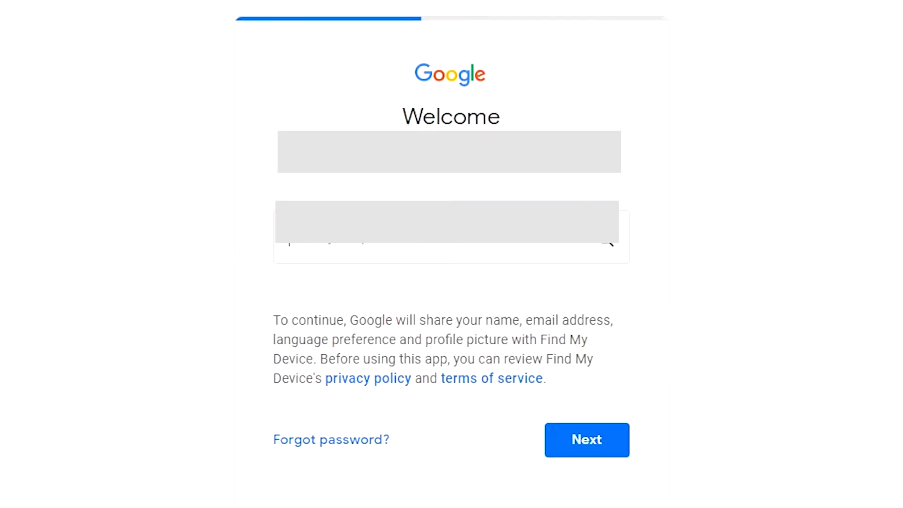
click(451, 235)
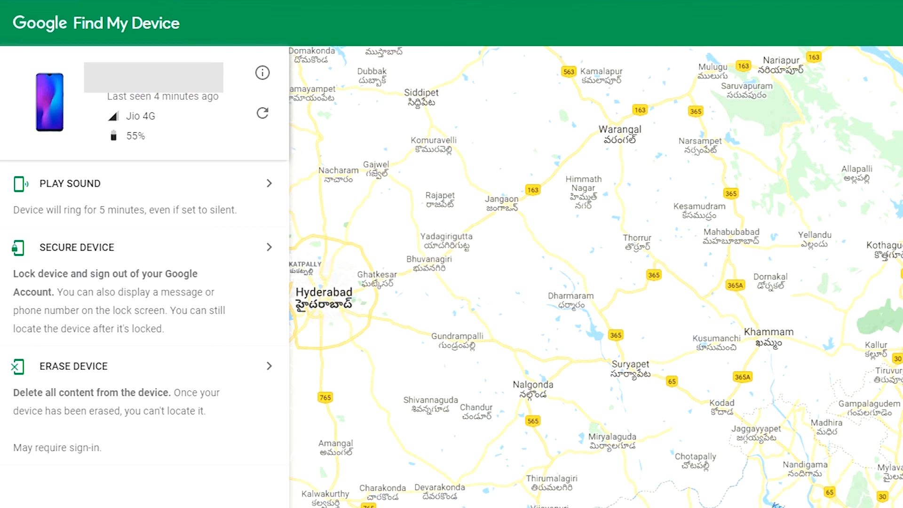
Choose ERASE DEVICE for the phone and start erasing all its data
click(73, 367)
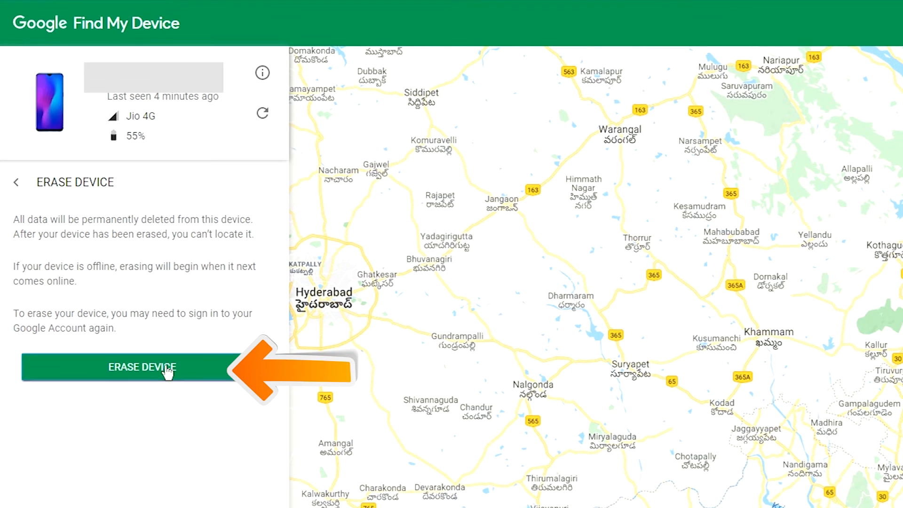
click(141, 367)
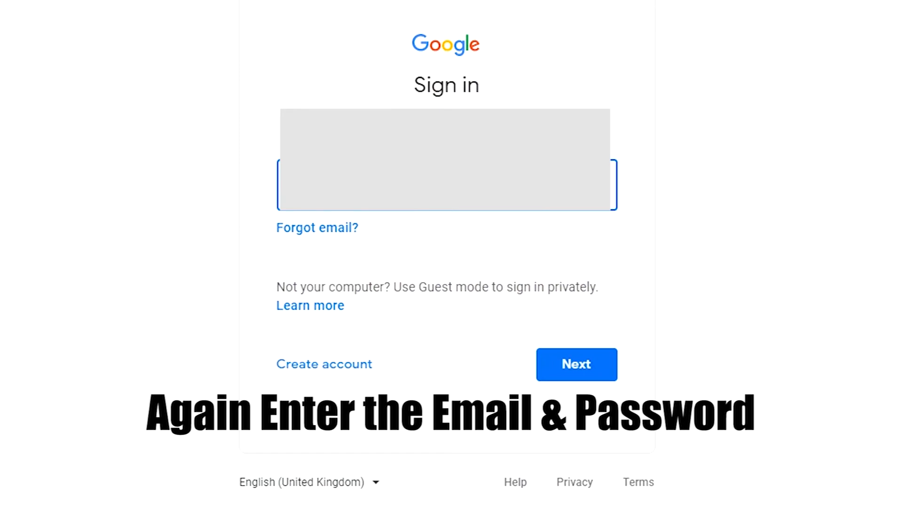
Re-enter the Google account credentials to authorise the erase
click(576, 364)
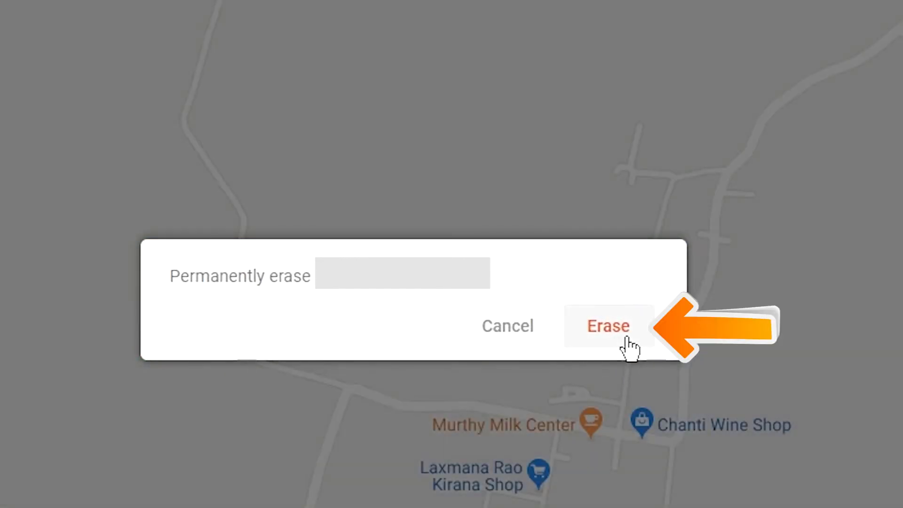
Confirm Erase in the 'Permanently erase' dialog, then move to the phone's System settings
click(608, 325)
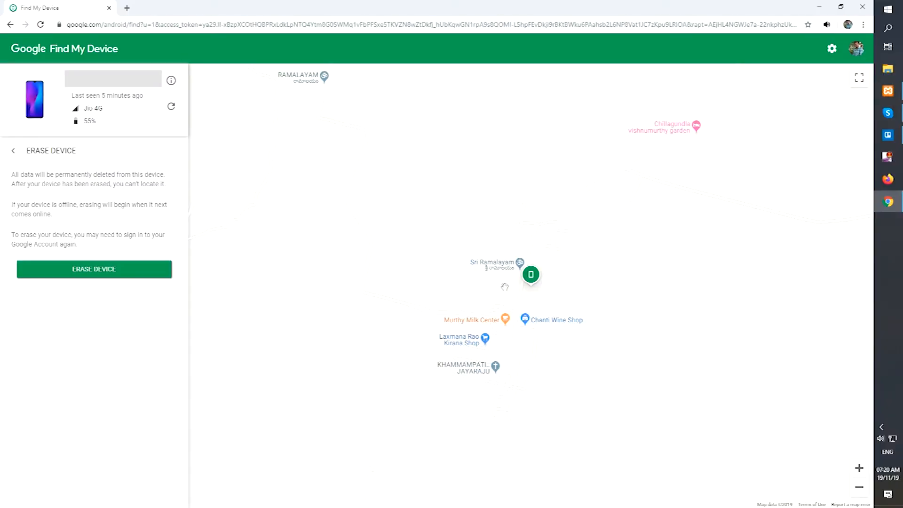
click(93, 269)
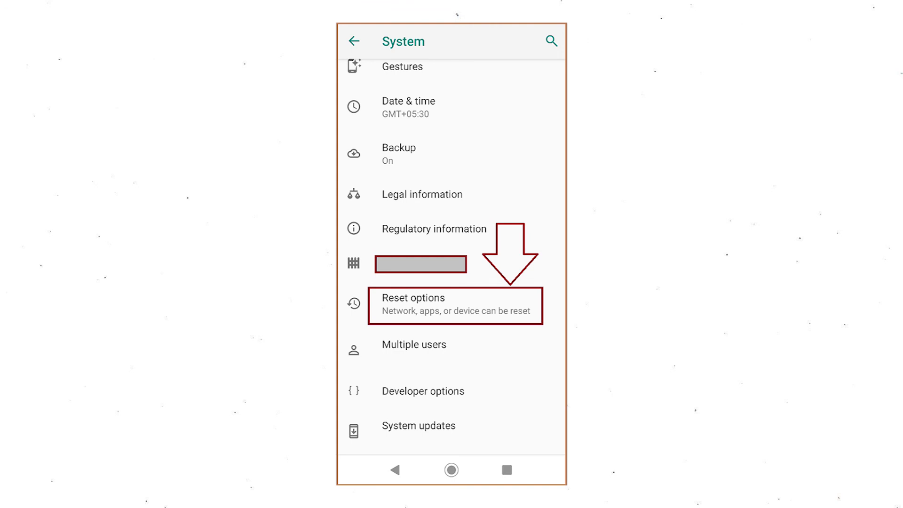
Go through Reset options and Factory data reset to RESET PHONE, reaching the erase-everything prompt
click(454, 306)
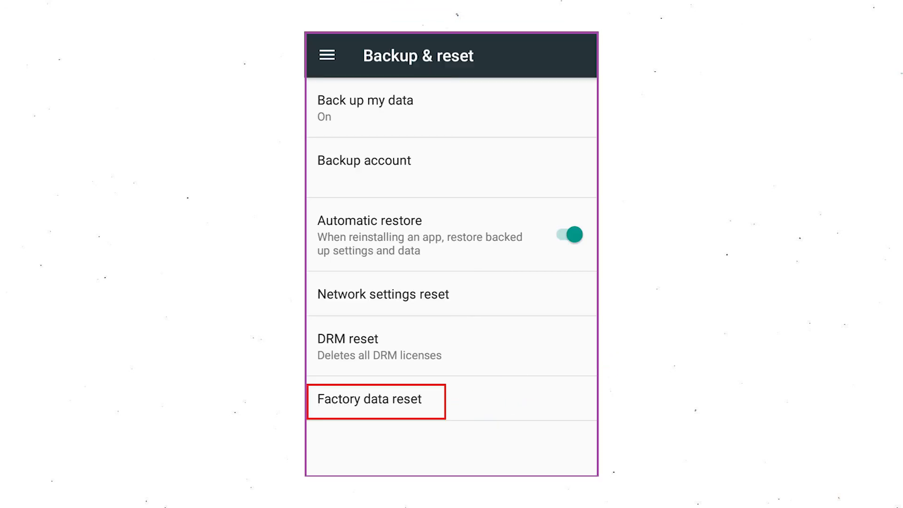
click(369, 398)
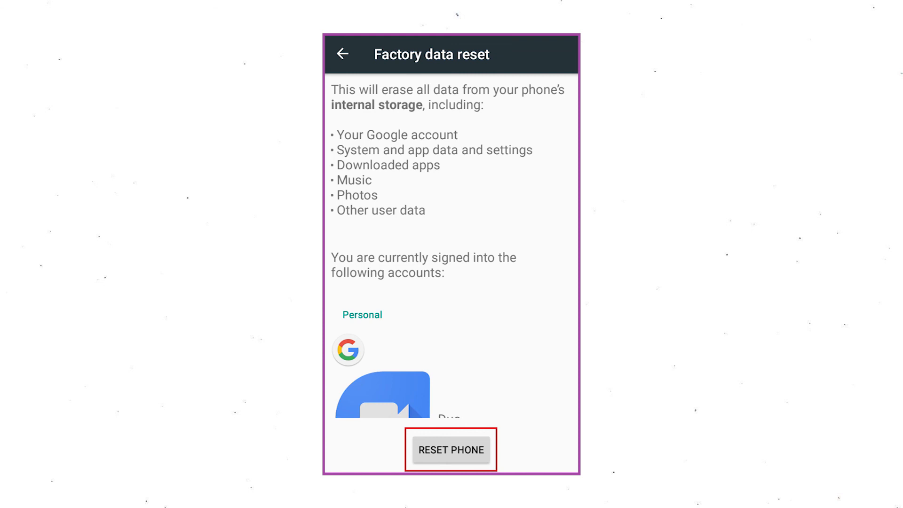
click(451, 450)
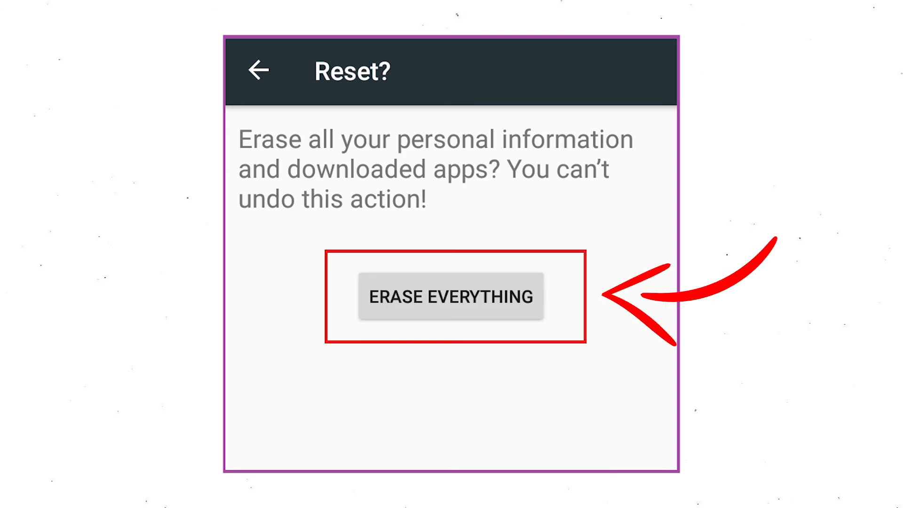